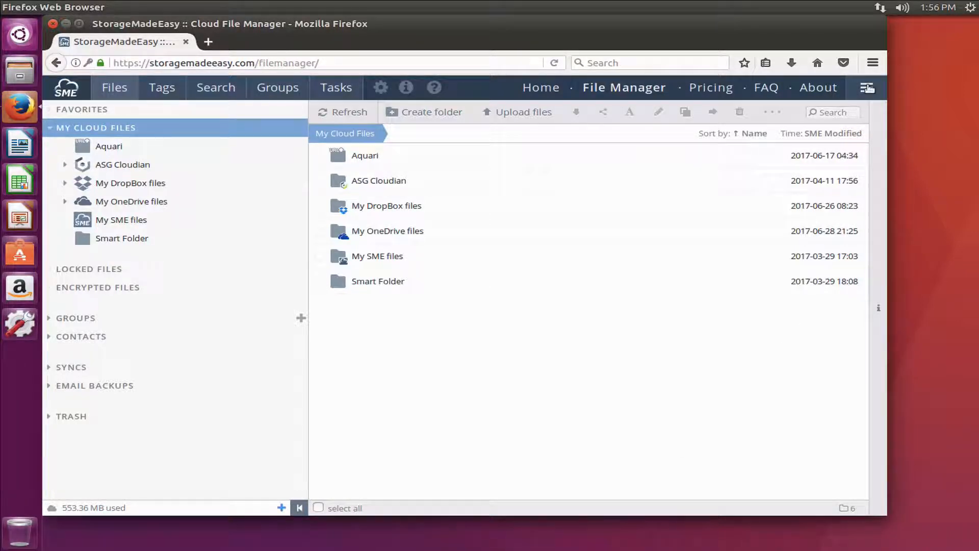
- Go to My Cloud Apps via the account menu and scroll to Linux Pro Cloud Tools
left_click(867, 86)
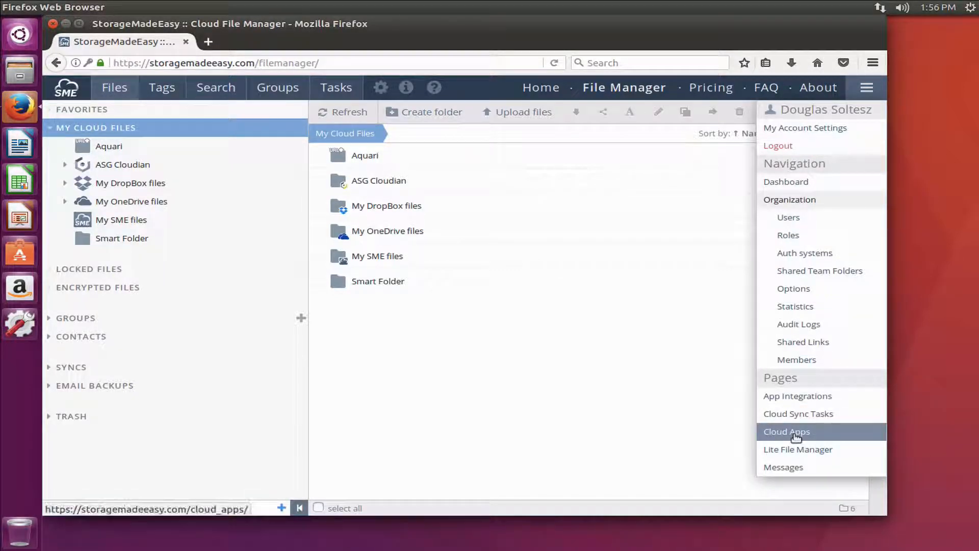
left_click(787, 432)
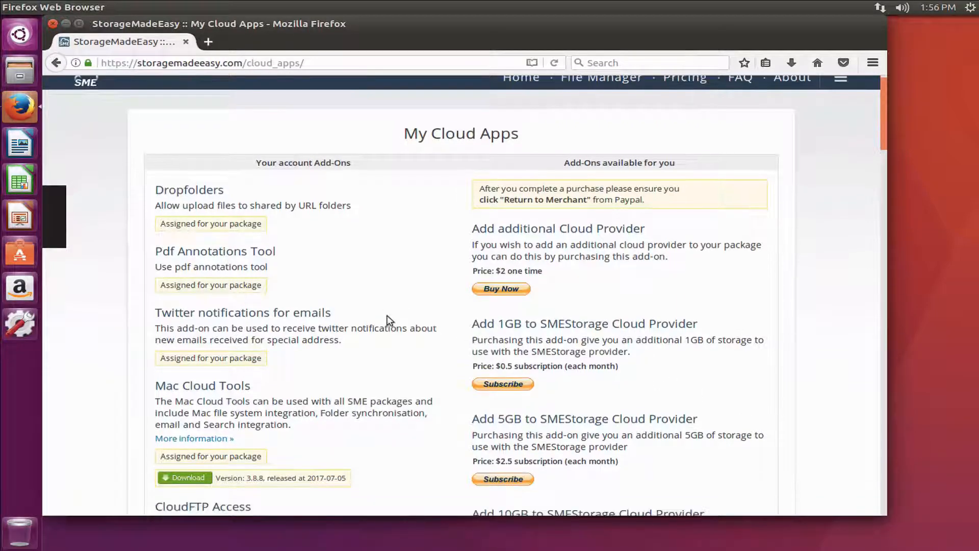
scroll("down", 3)
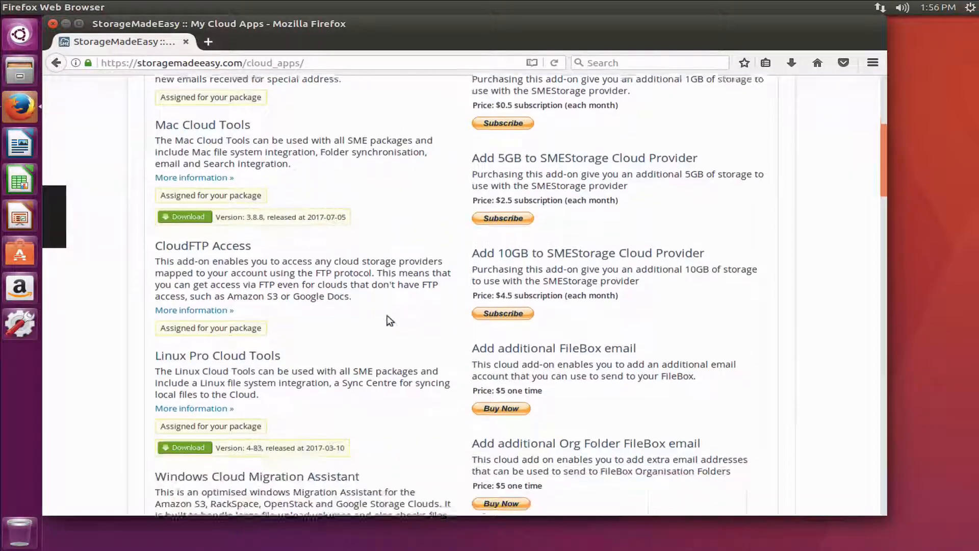
scroll("down", 3)
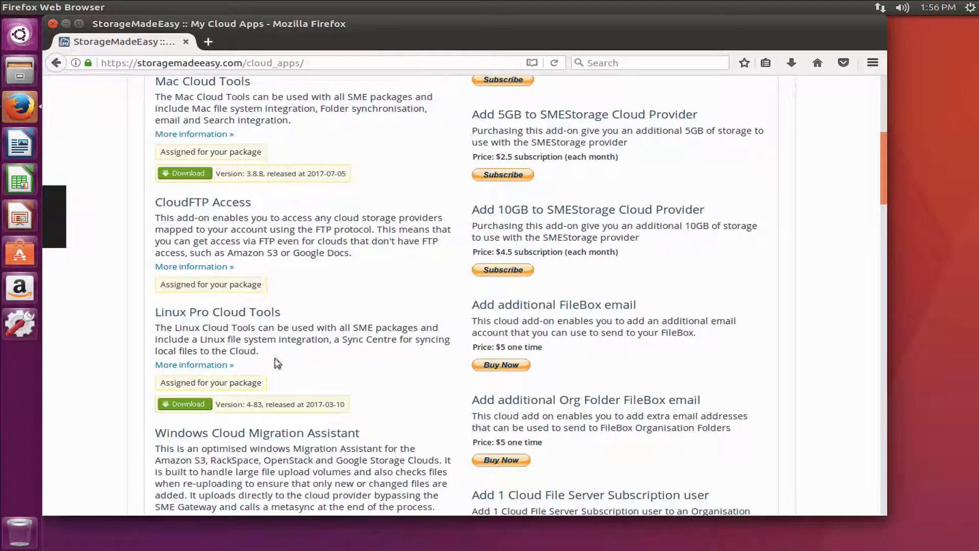
mouse_move(185, 403)
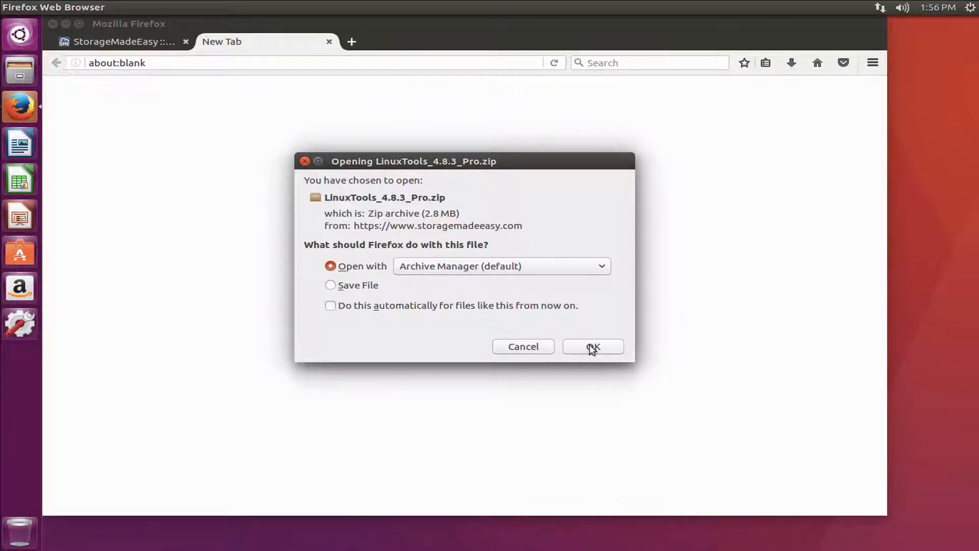
- Open LinuxTools_4.8.3_Pro.zip in Archive Manager and extract it into Downloads
left_click(591, 347)
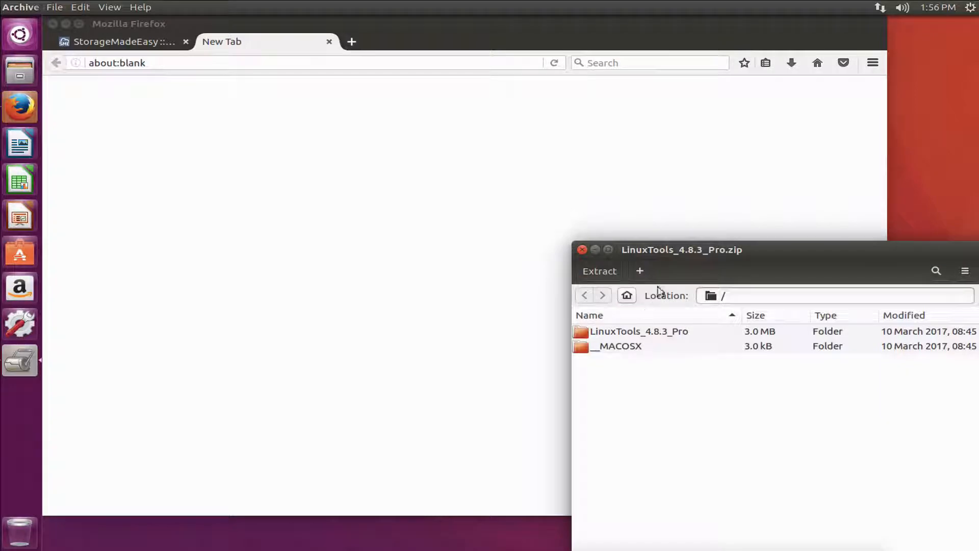
left_click_drag(681, 249, 593, 210)
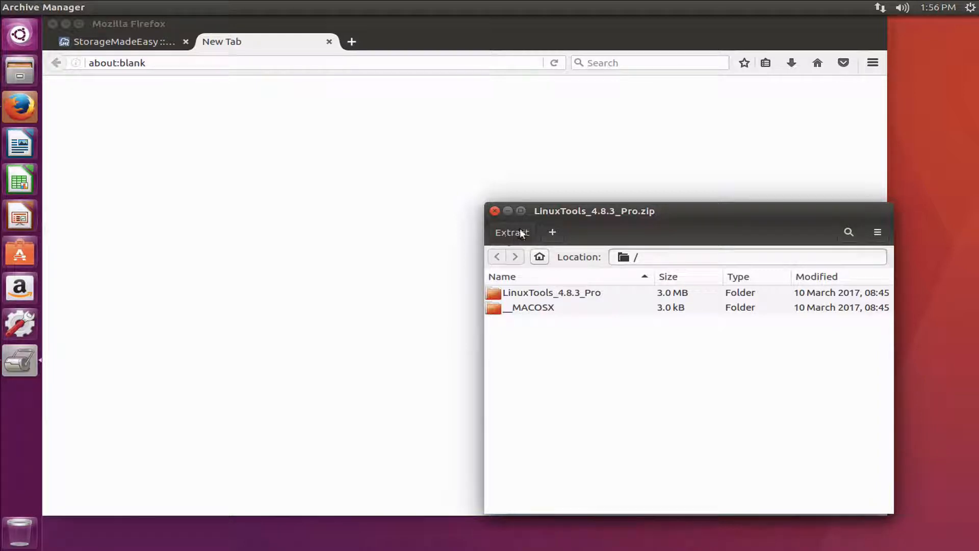
left_click(511, 233)
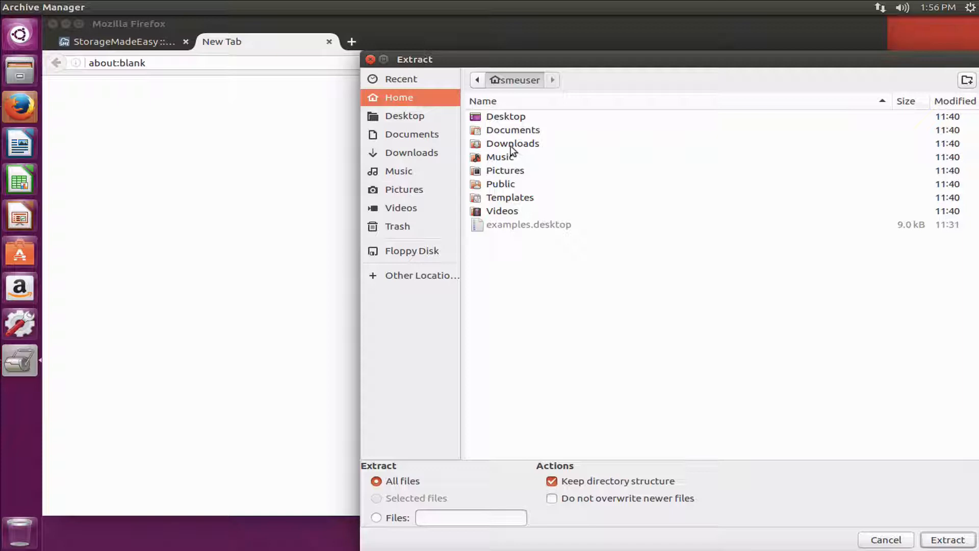
left_click(512, 143)
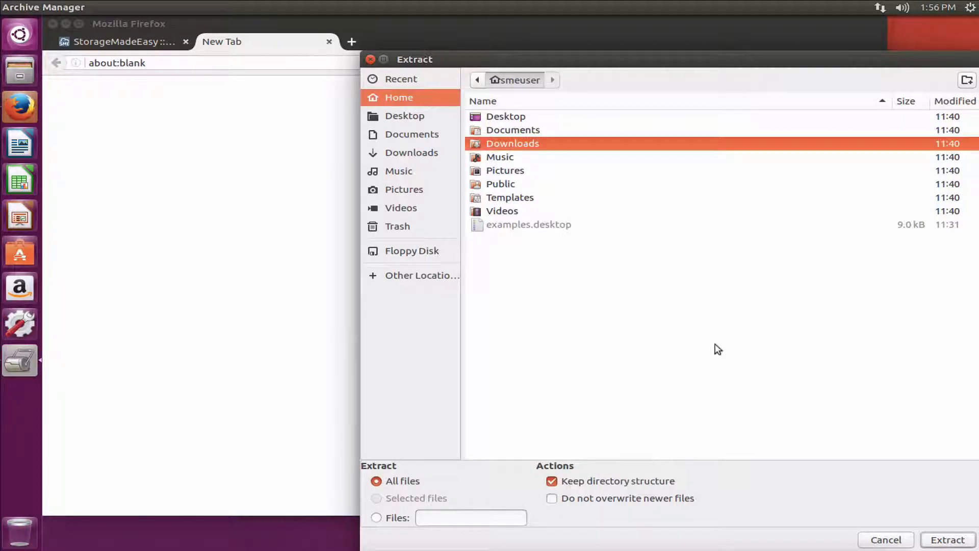
left_click(946, 539)
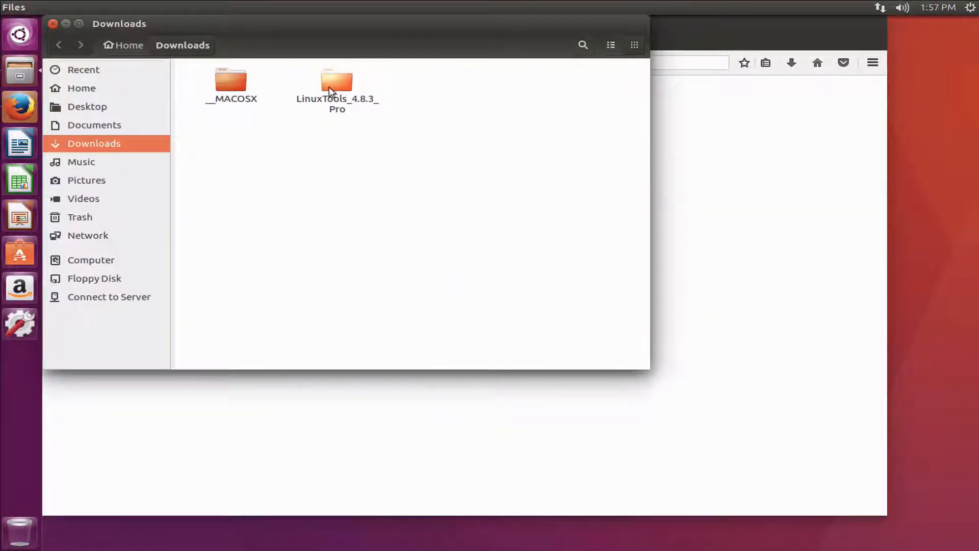
- Enter LinuxTools_4.8.3_Pro and launch storagemadeeasy_4.8.3.deb in Ubuntu Software
double_click(336, 85)
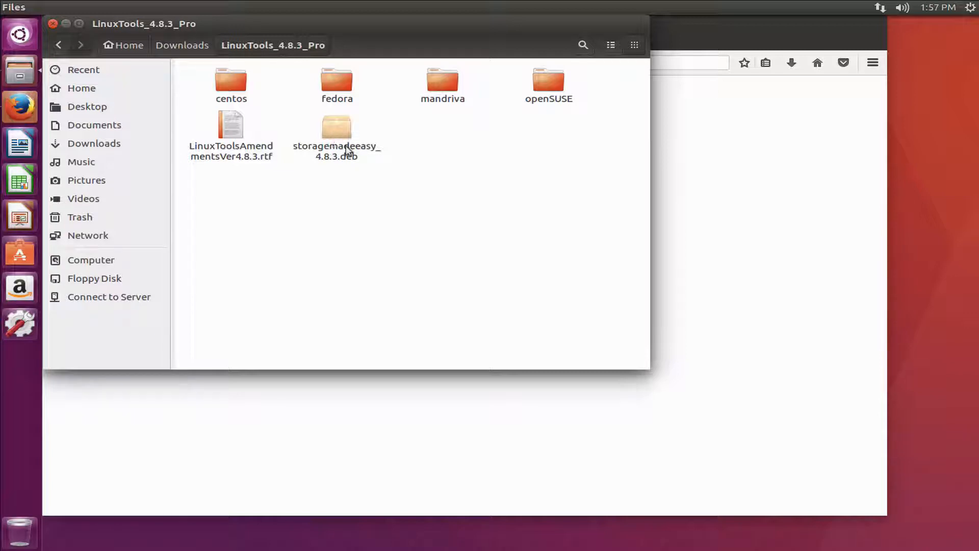
mouse_move(338, 132)
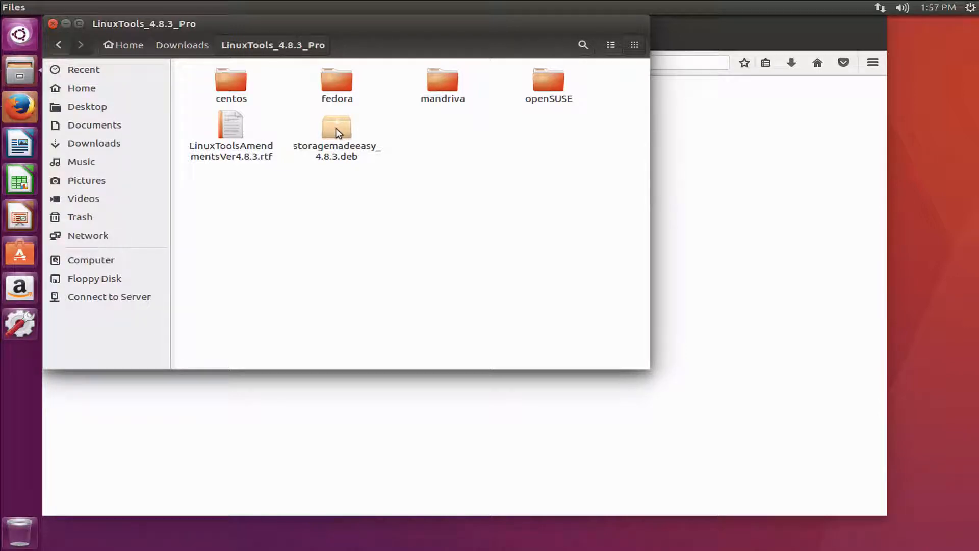
double_click(336, 127)
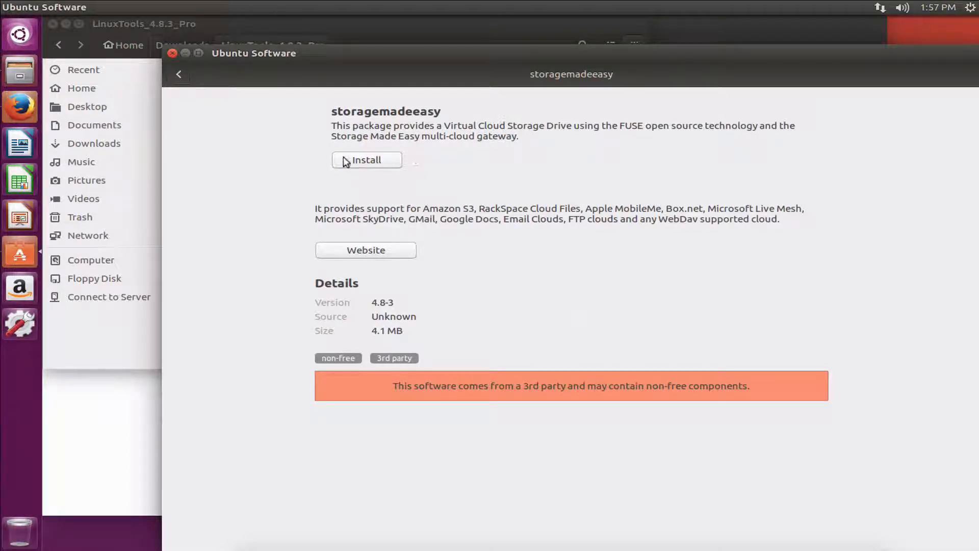
- Install storagemadeeasy 4.8-3, authenticating with the account password
left_click(366, 160)
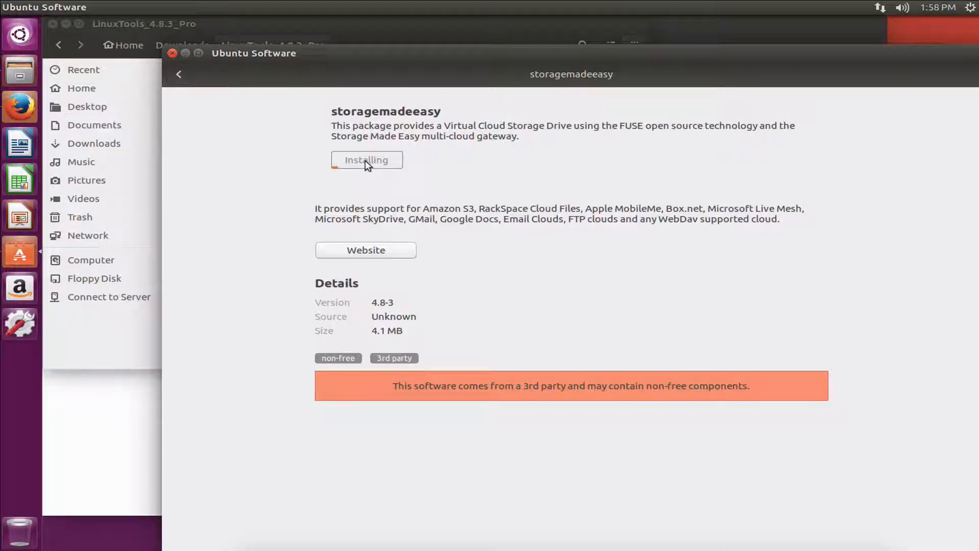
left_click(367, 160)
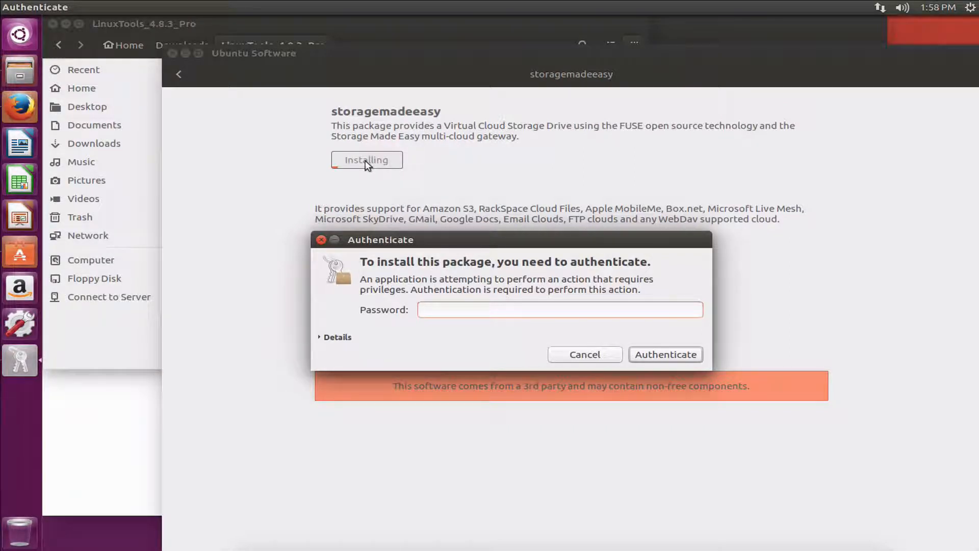
type("••")
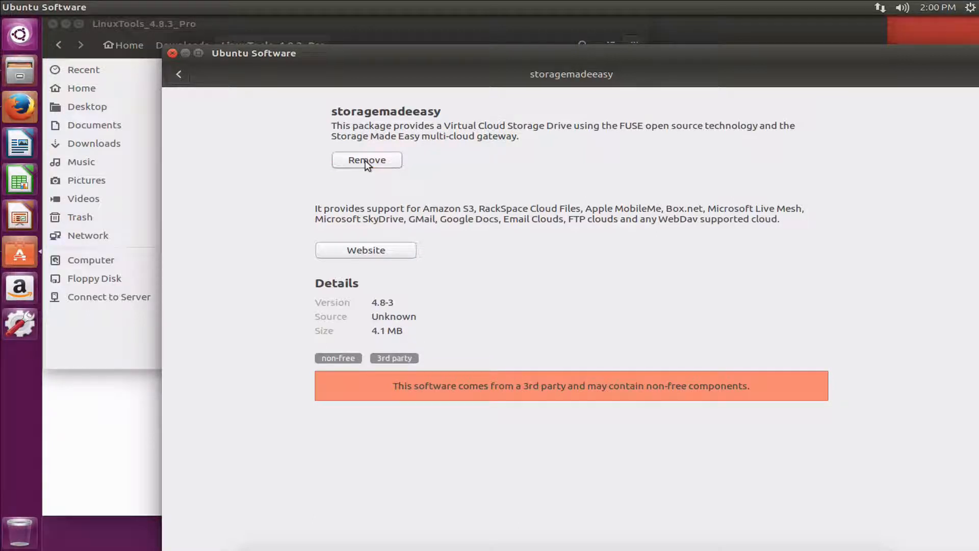
mouse_move(309, 153)
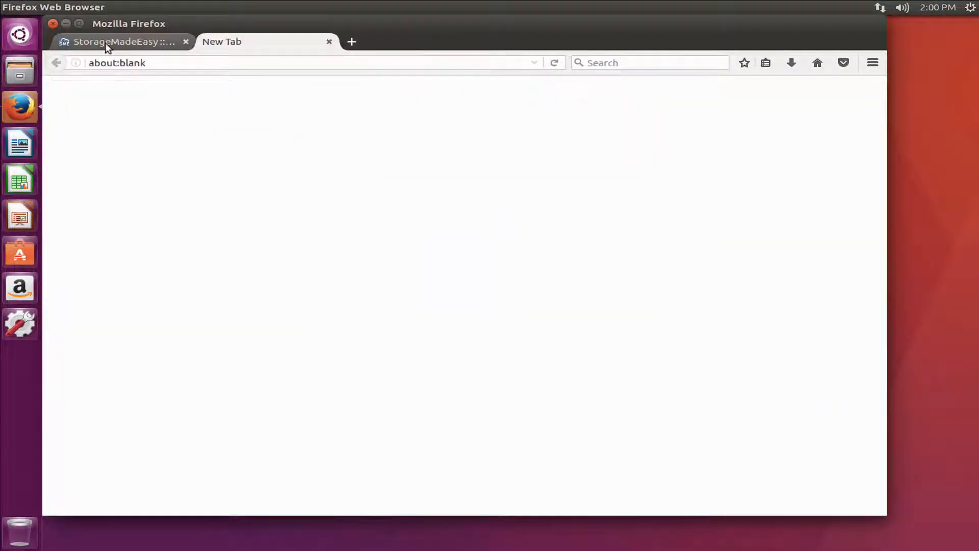
- Close Firefox with its tabs, then search the Dash for 'sme' to find SME Client
left_click(53, 23)
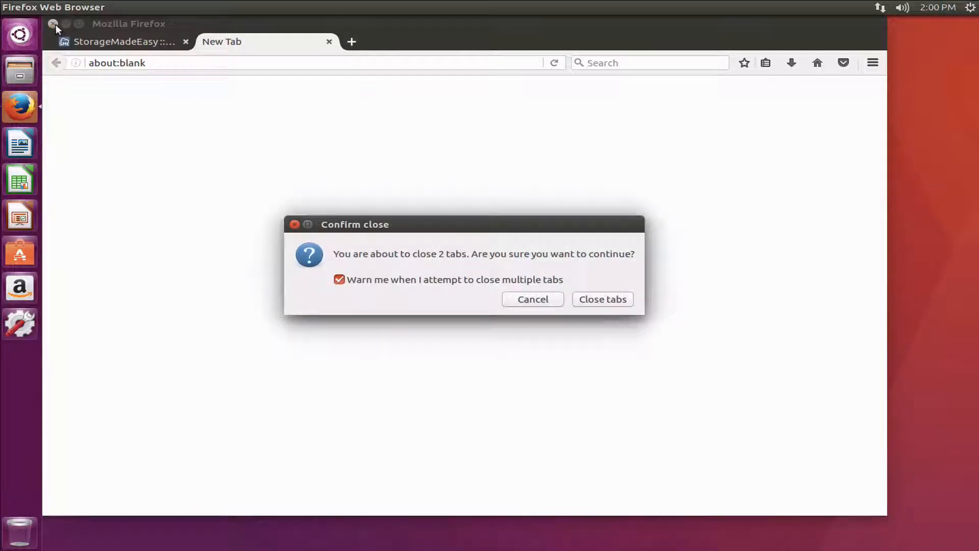
left_click(601, 299)
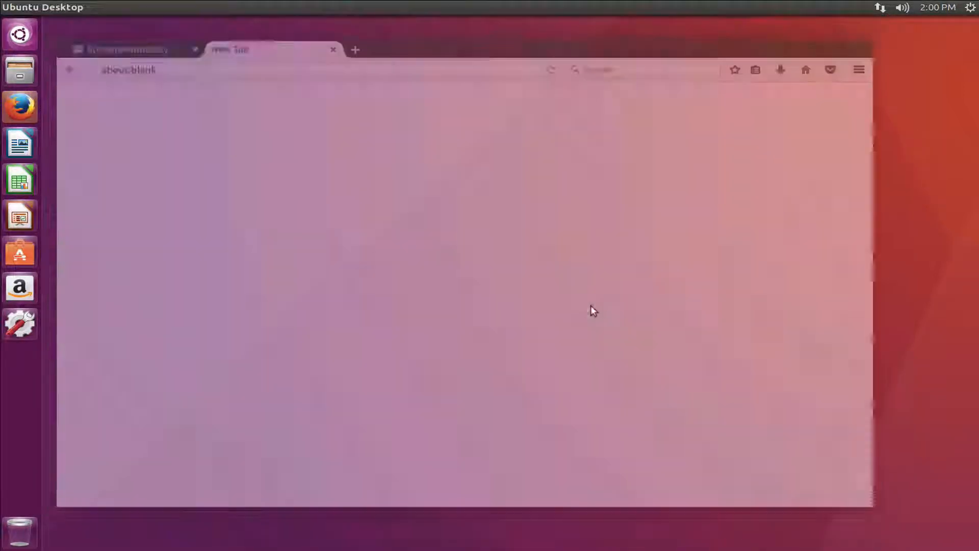
type("term")
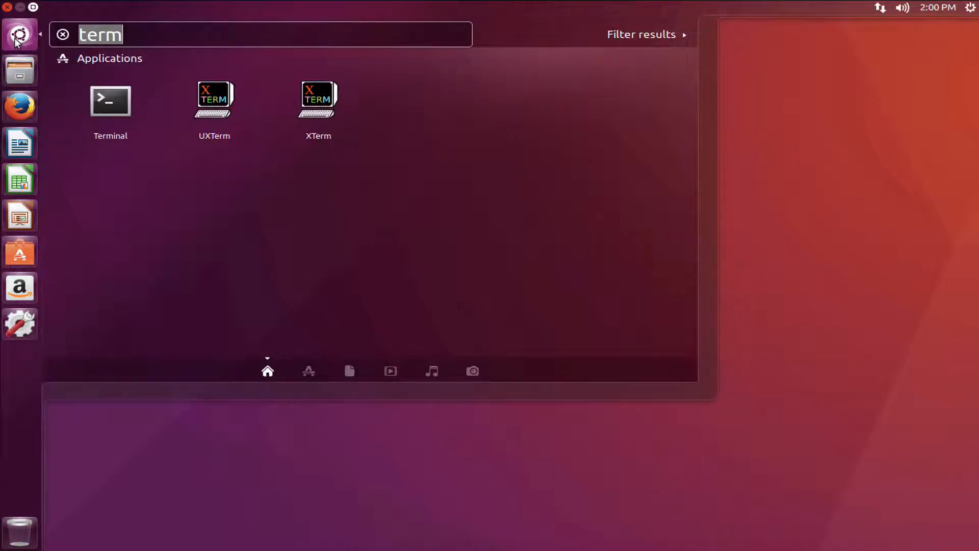
type("sme")
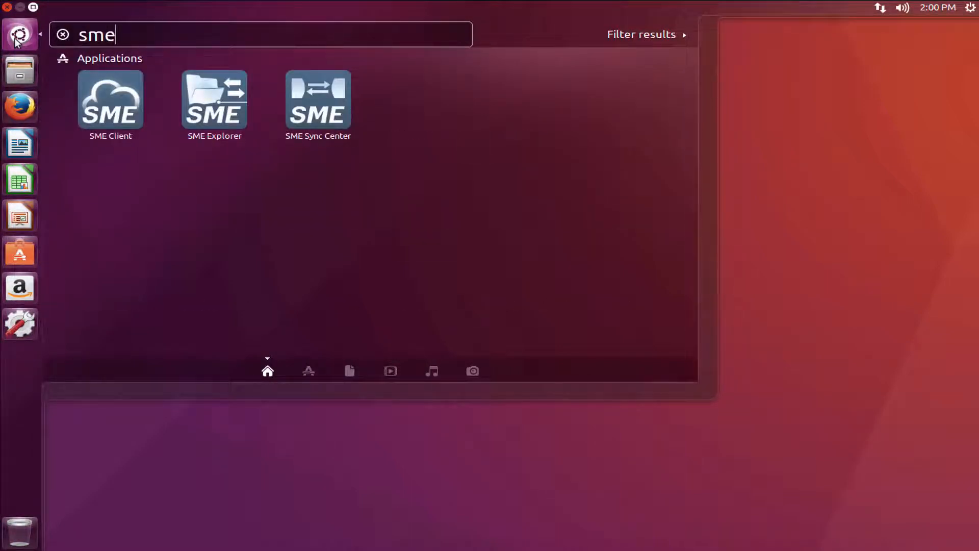
mouse_move(319, 100)
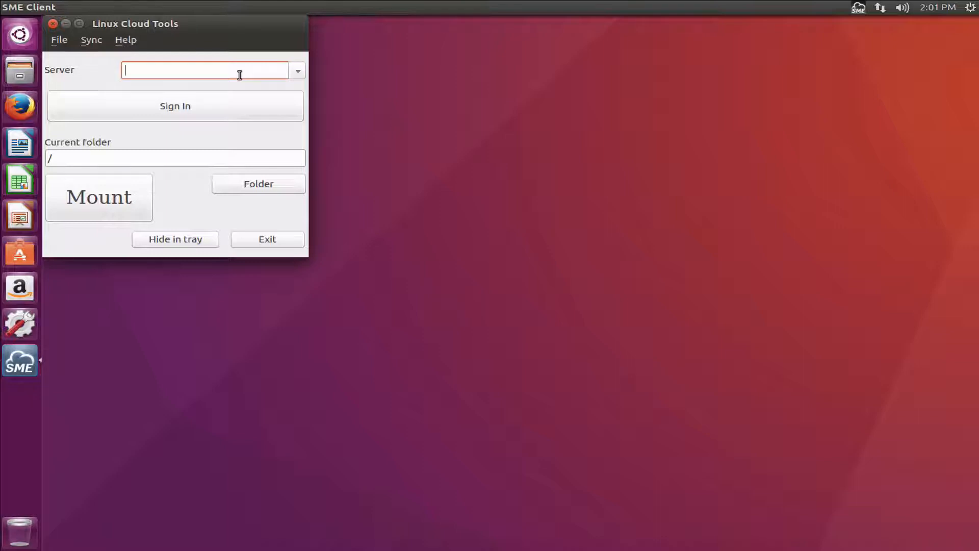
- Enter storagemadeeasy.com as the server and sign in
type("storagemadeeasy.com")
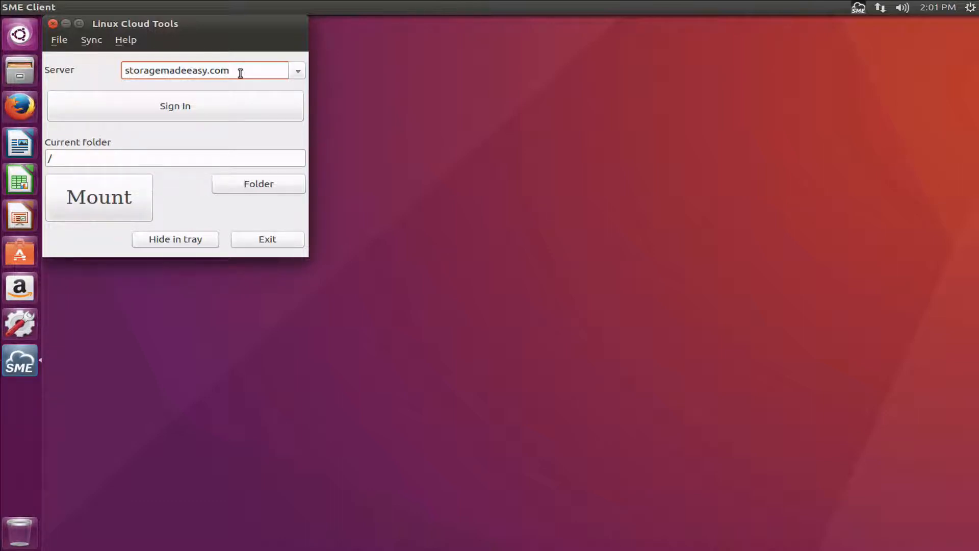
mouse_move(238, 84)
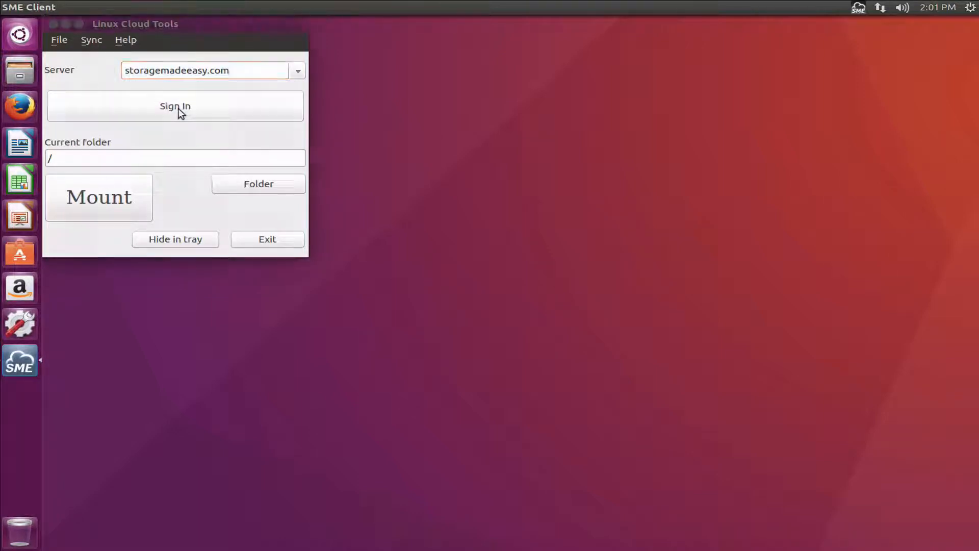
left_click(175, 105)
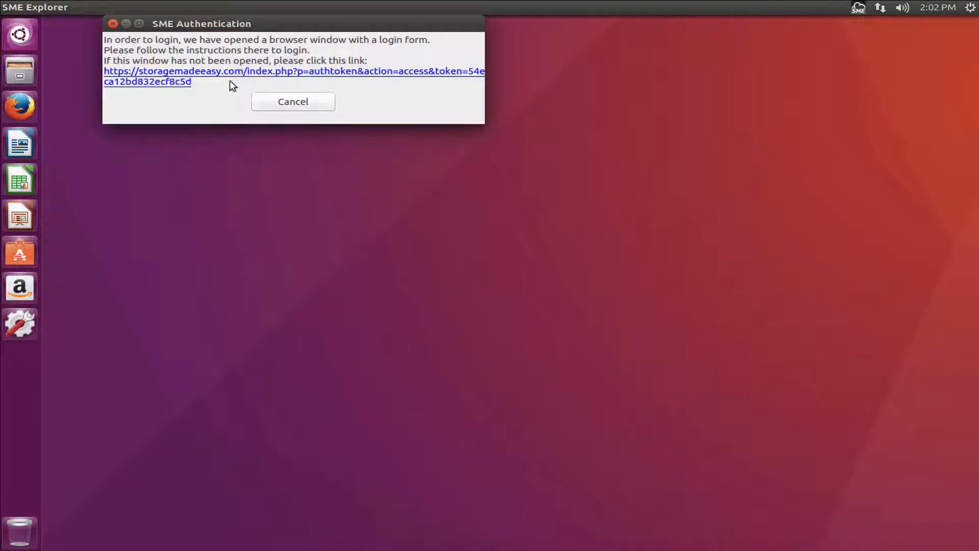
left_click(294, 70)
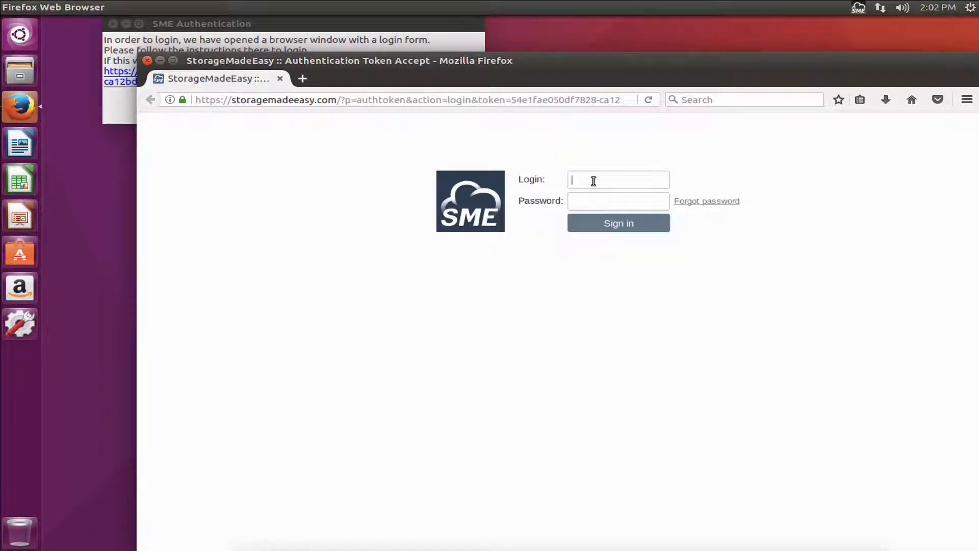
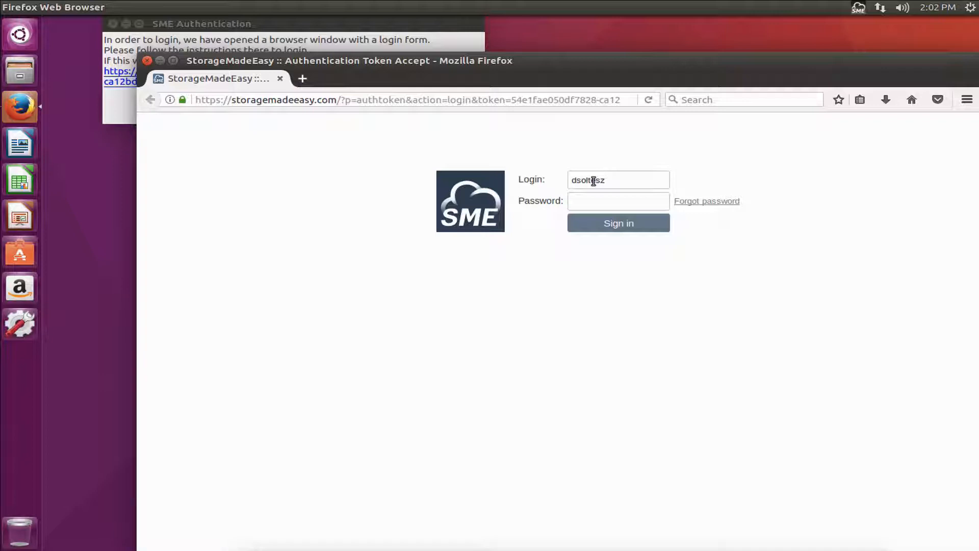
type("password")
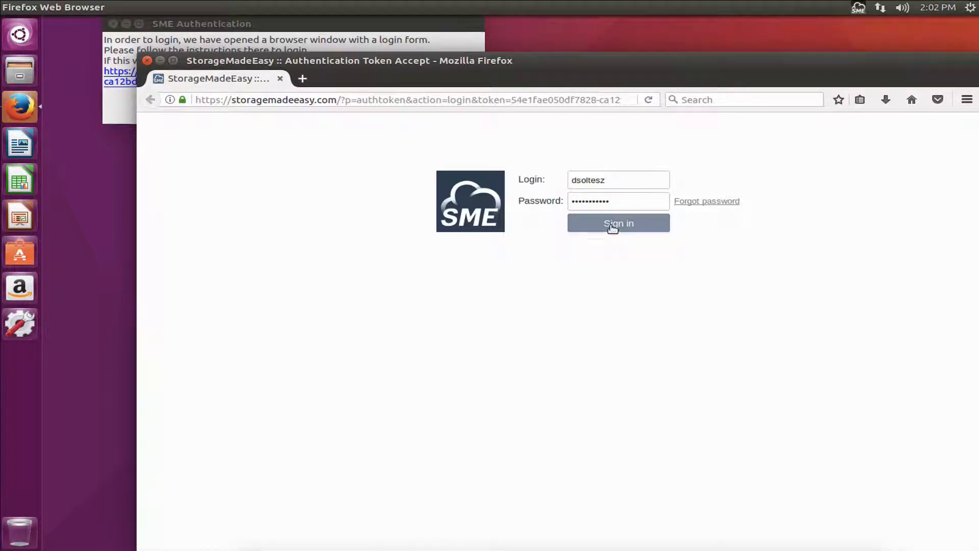
left_click(618, 223)
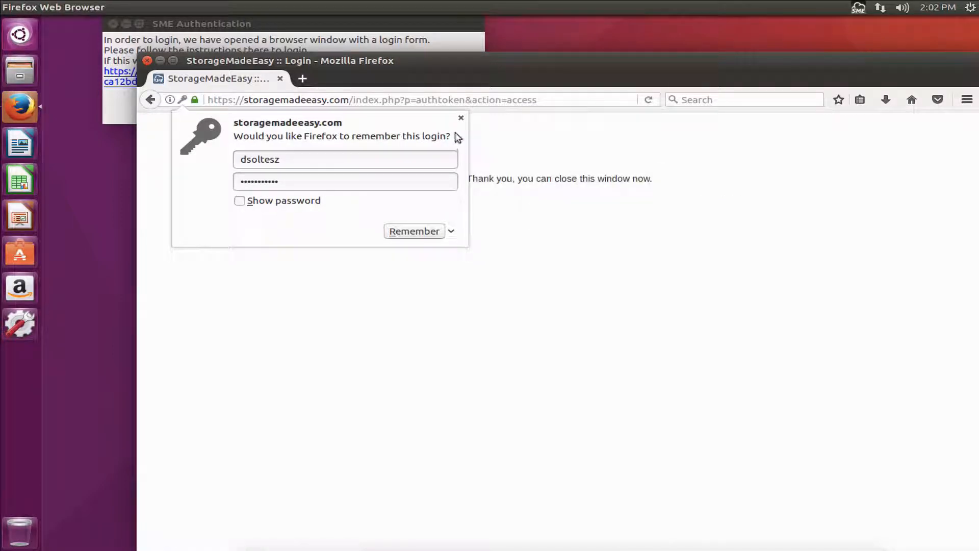
left_click(461, 119)
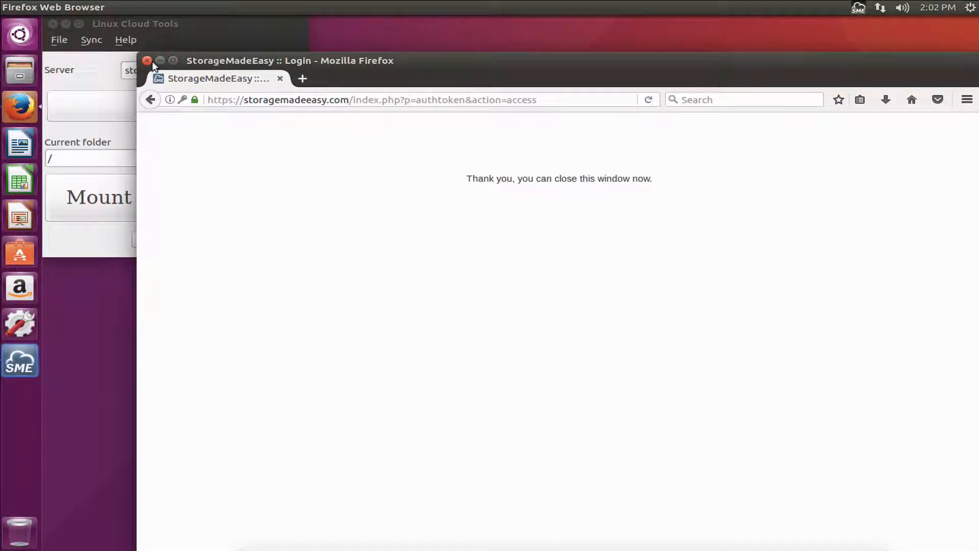
- Close the finished browser login window, returning to Linux Cloud Tools
left_click(147, 61)
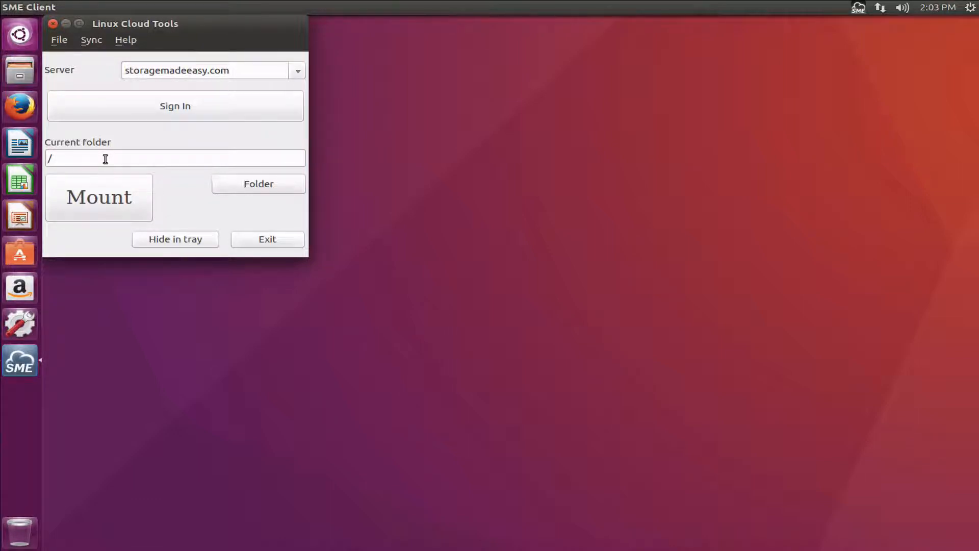
mouse_move(230, 174)
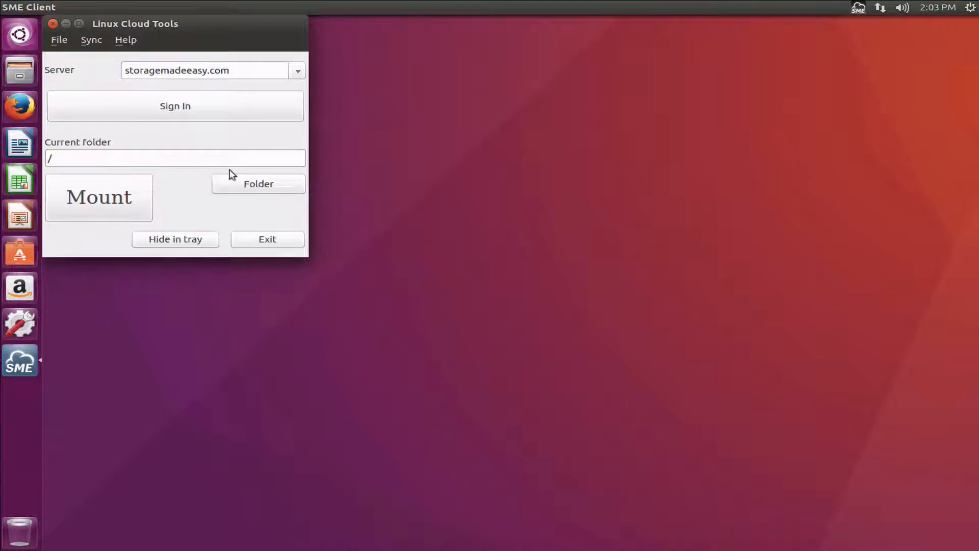
- Create a SMEDrive folder in home and select /home/smeuser/SMEDrive/ as the mount folder
left_click(258, 184)
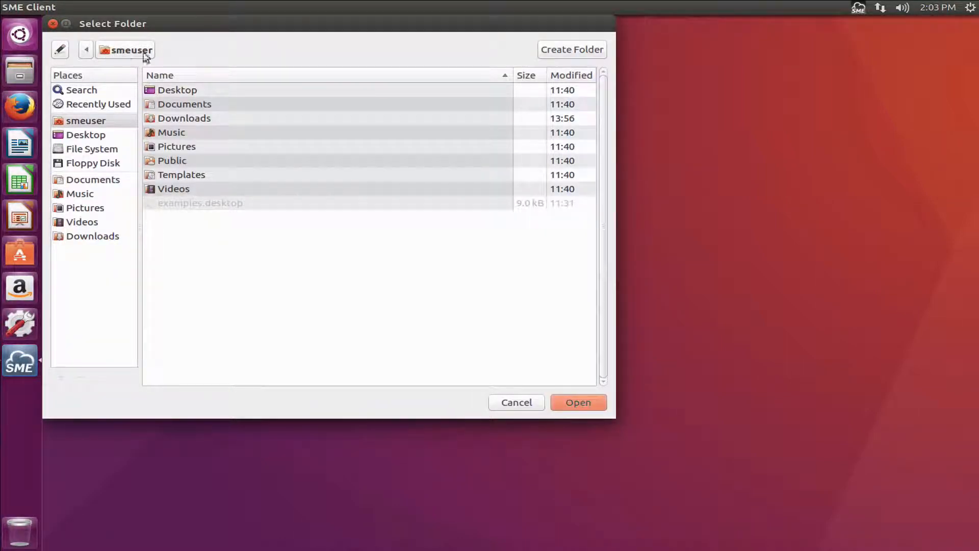
mouse_move(163, 84)
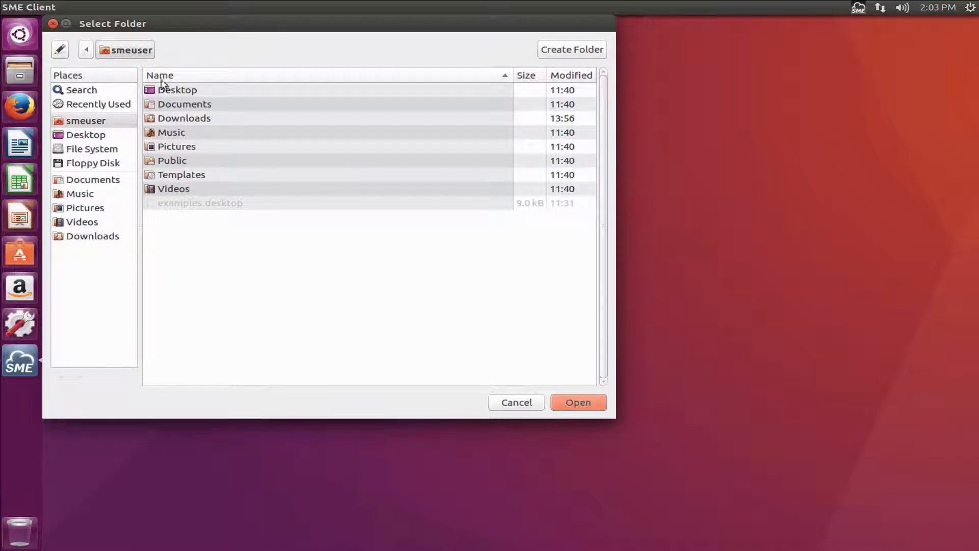
mouse_move(206, 157)
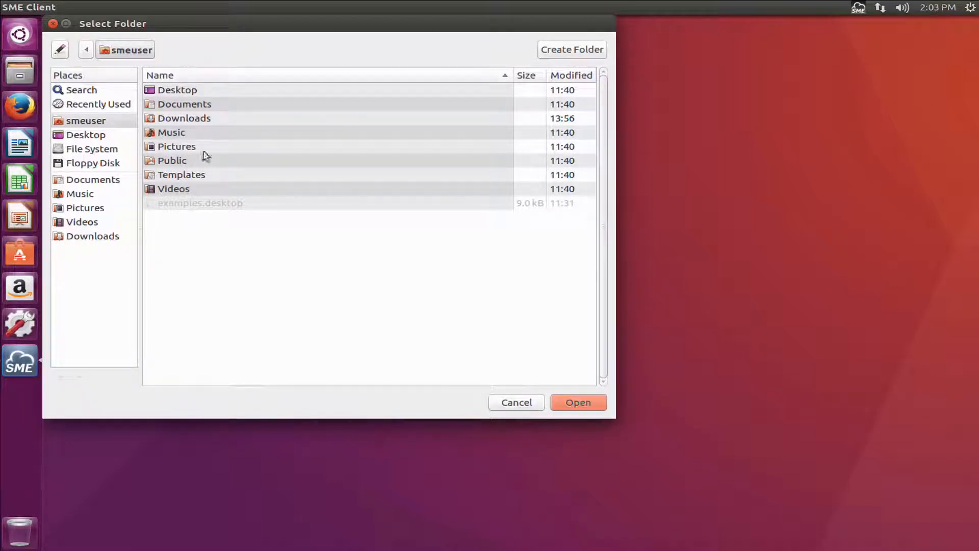
left_click(571, 49)
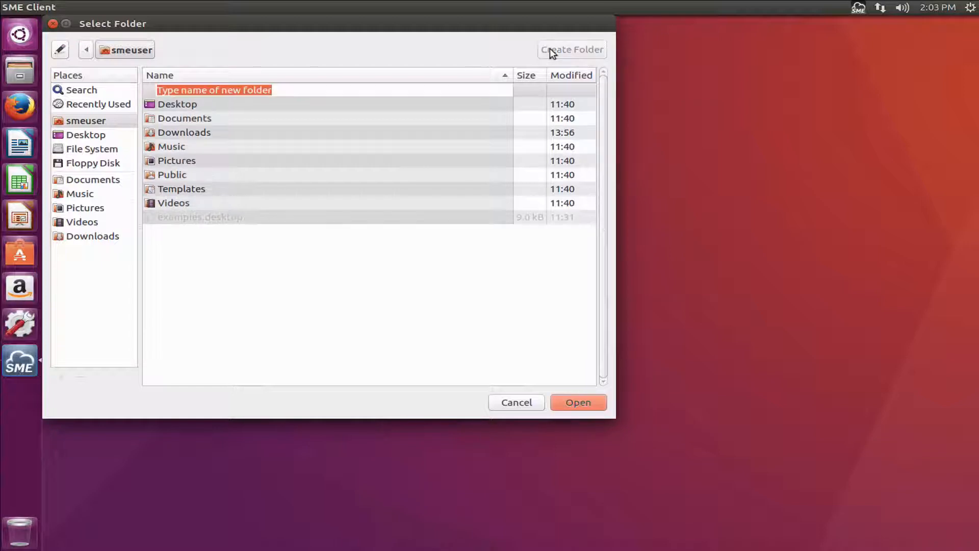
type("SMED")
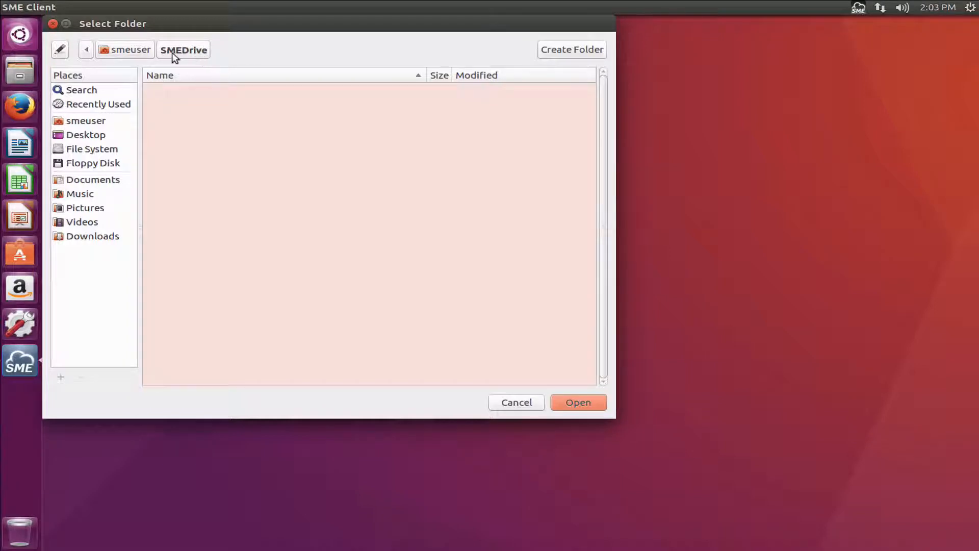
mouse_move(570, 390)
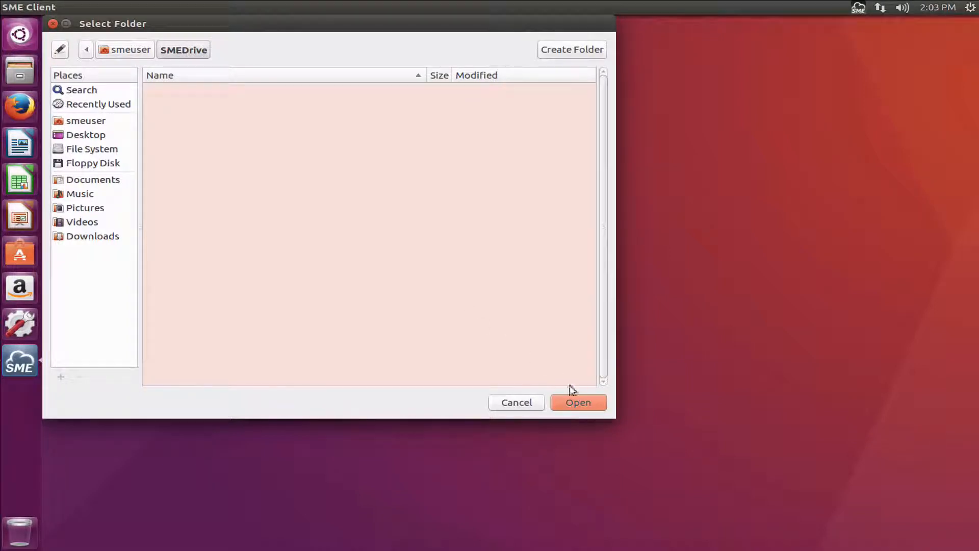
left_click(578, 402)
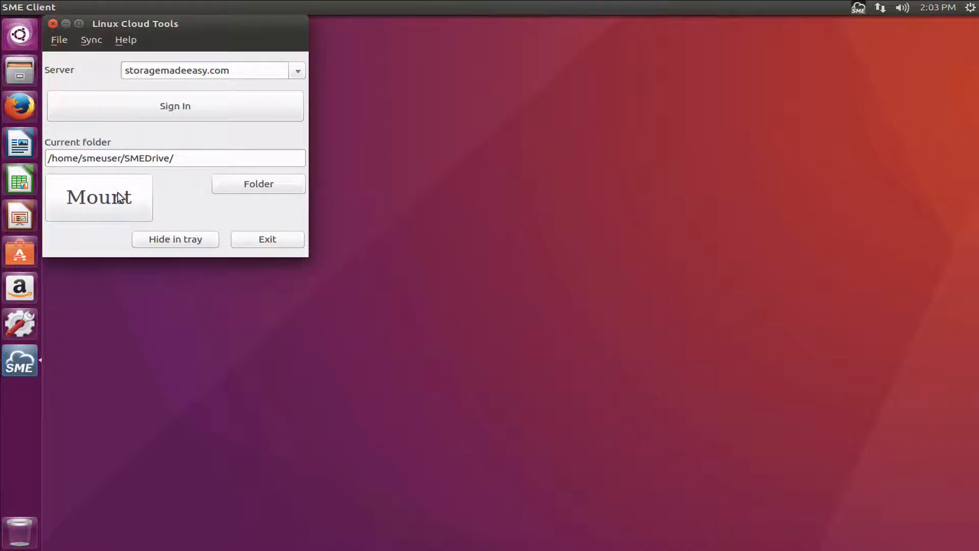
- Mount the cloud storage at /home/smeuser/SMEDrive/ and acknowledge the success message
left_click(174, 105)
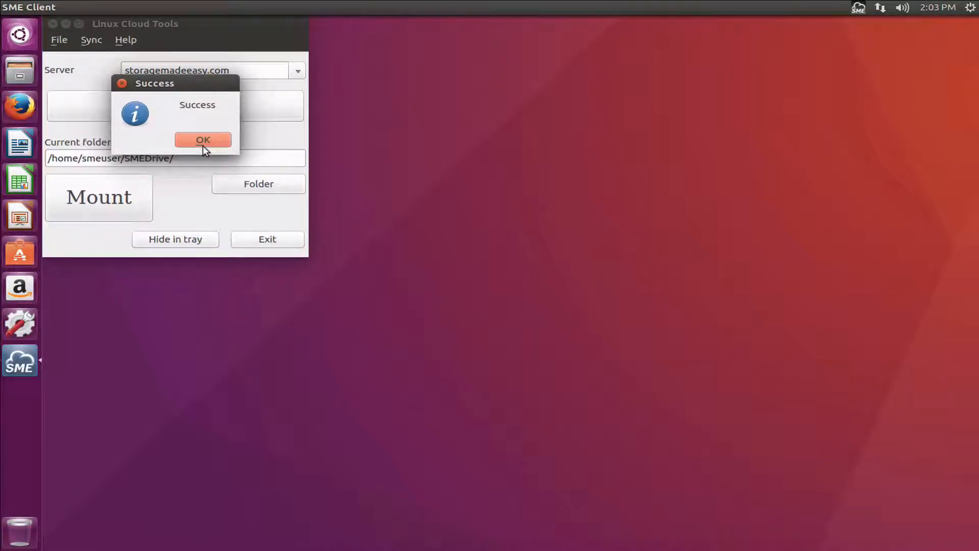
left_click(202, 140)
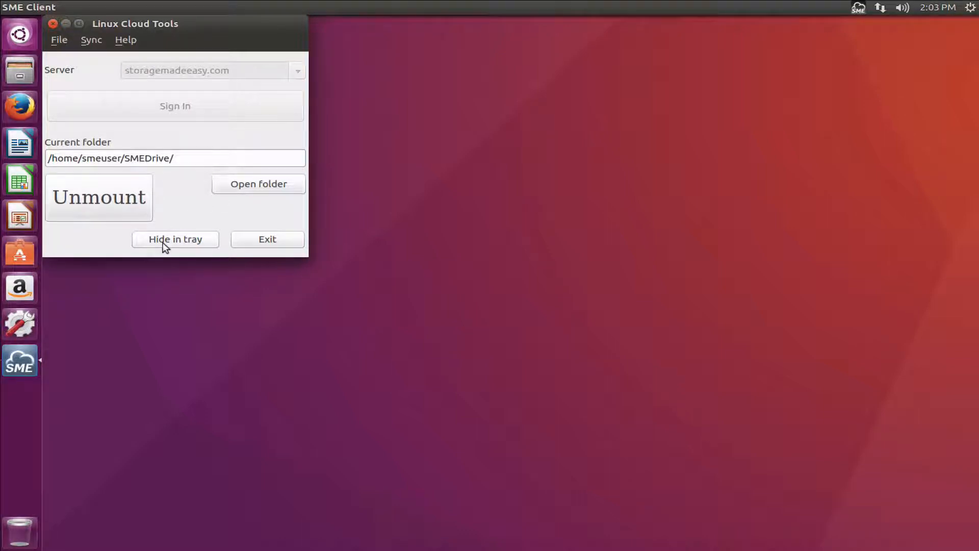
mouse_move(267, 247)
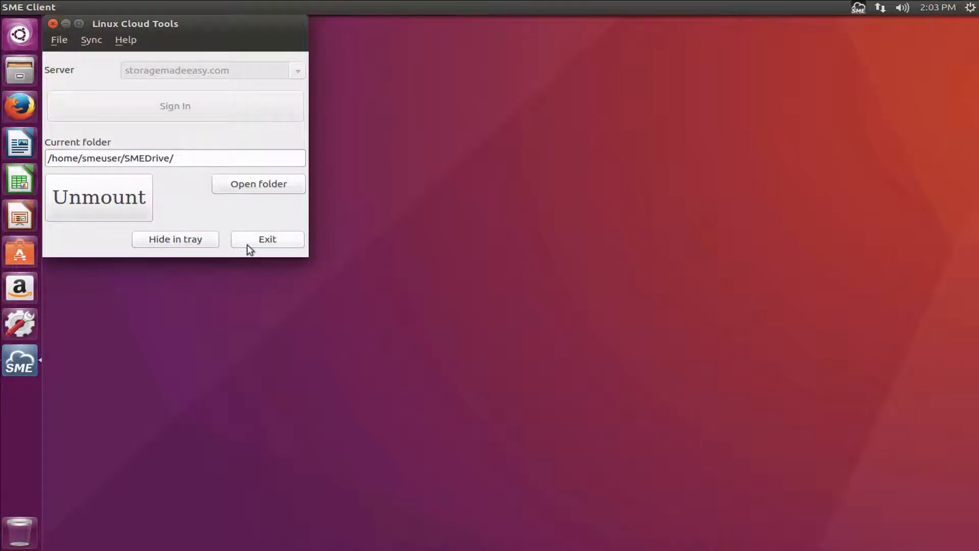
mouse_move(174, 239)
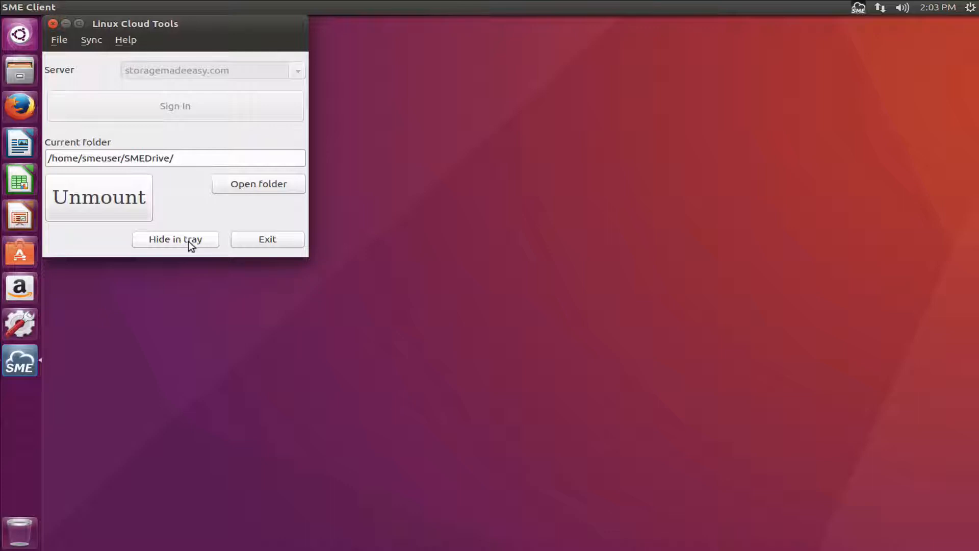
mouse_move(368, 134)
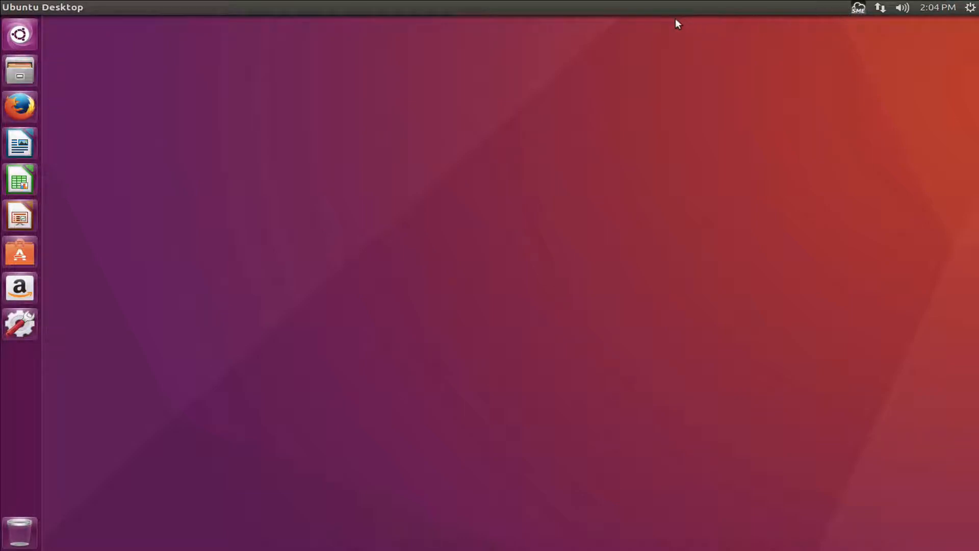
- Restore SME Client from the tray via Show window, then exit it
left_click(858, 7)
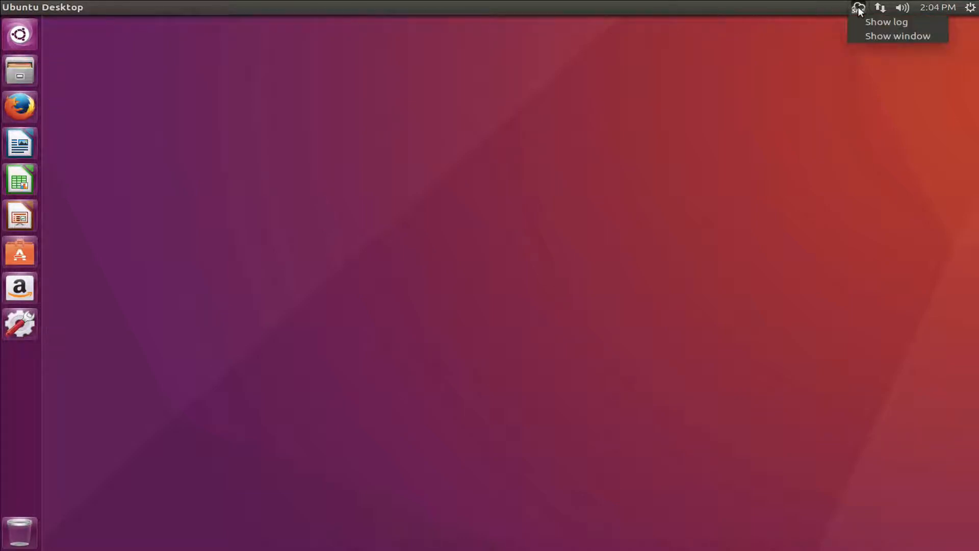
left_click(898, 36)
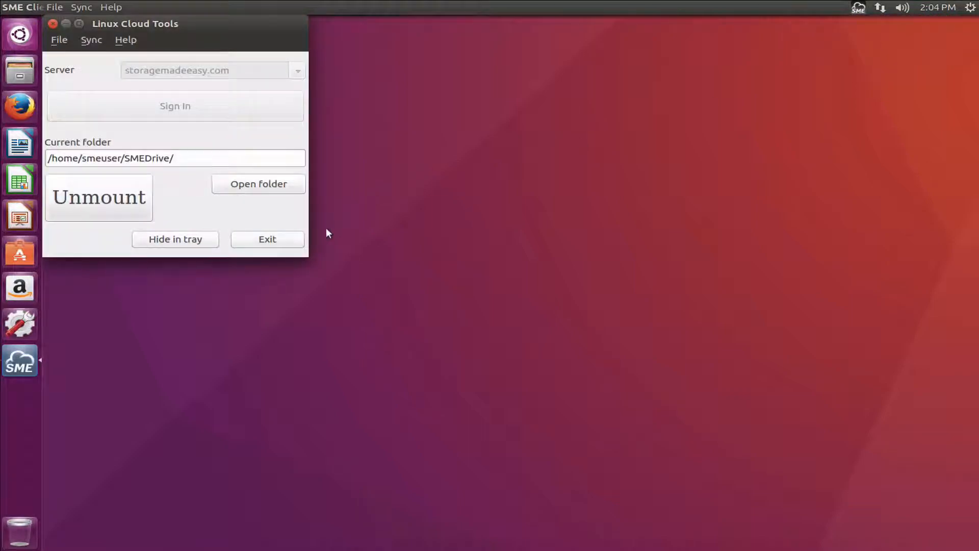
left_click(266, 239)
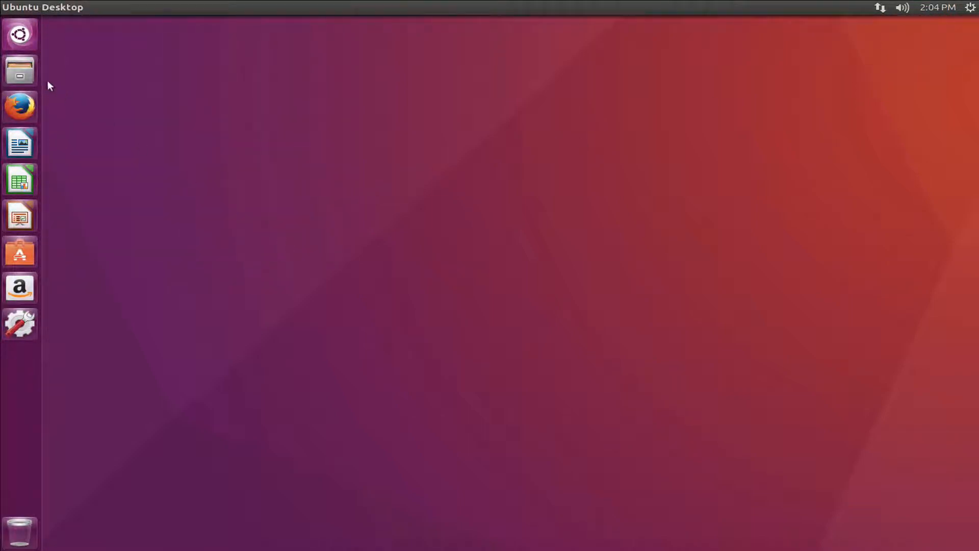
mouse_move(20, 71)
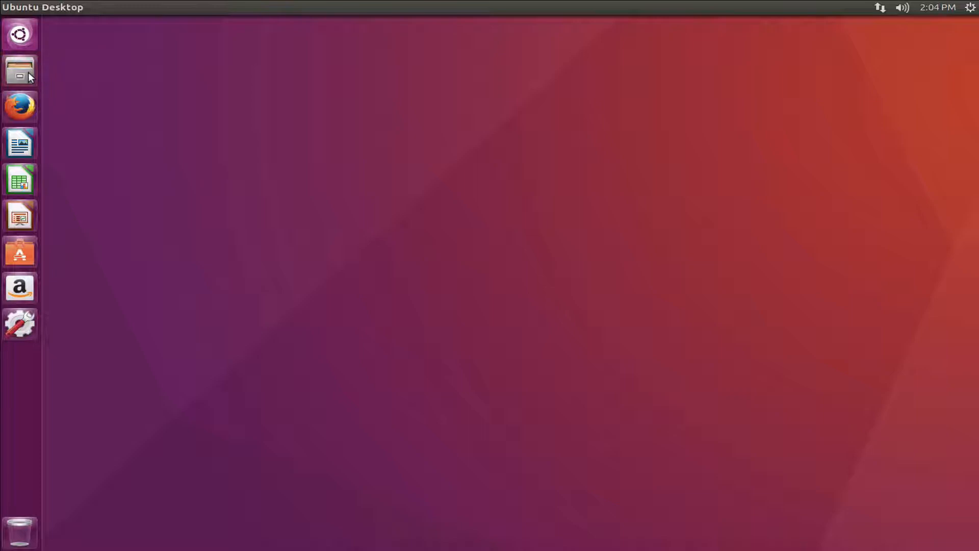
- Launch Files to browse the mounted SMEDrive cloud folders
left_click(19, 70)
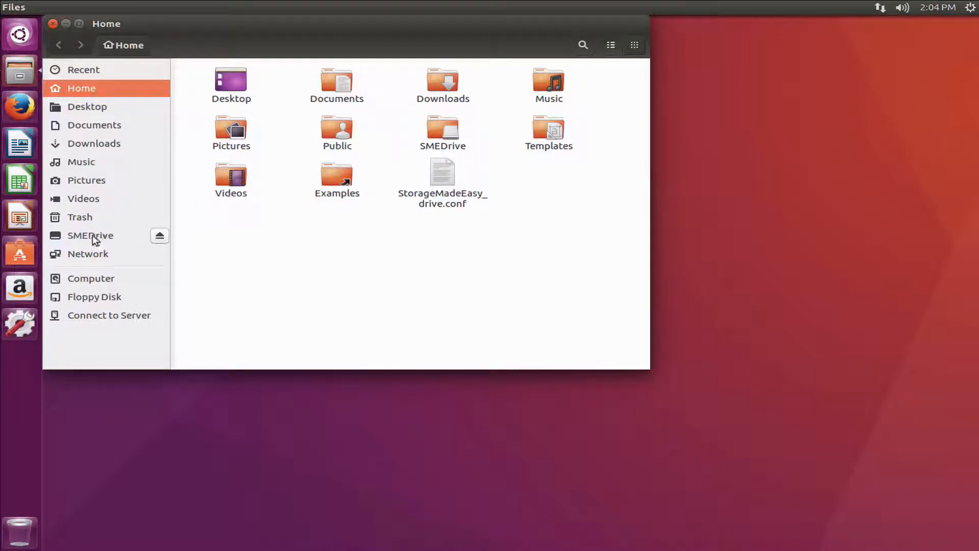
mouse_move(169, 239)
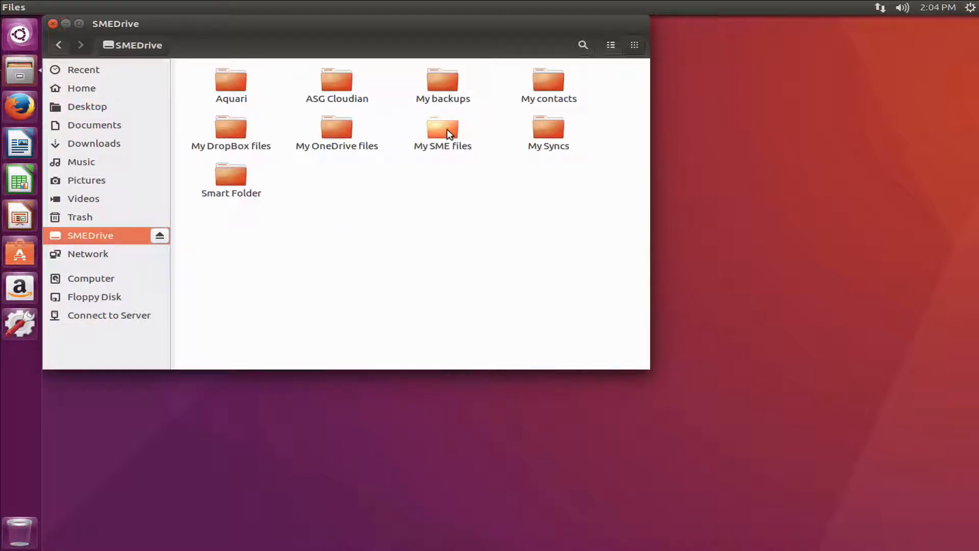
mouse_move(377, 113)
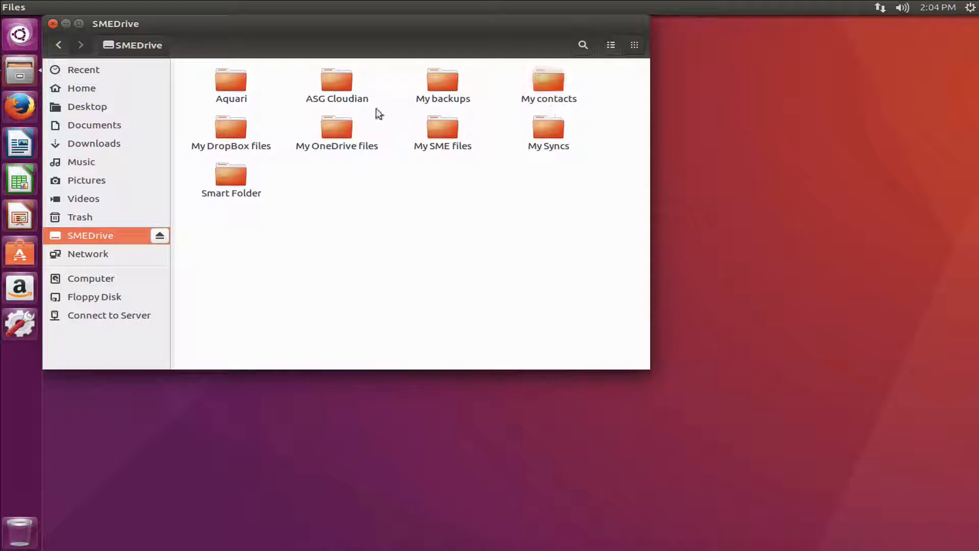
mouse_move(548, 129)
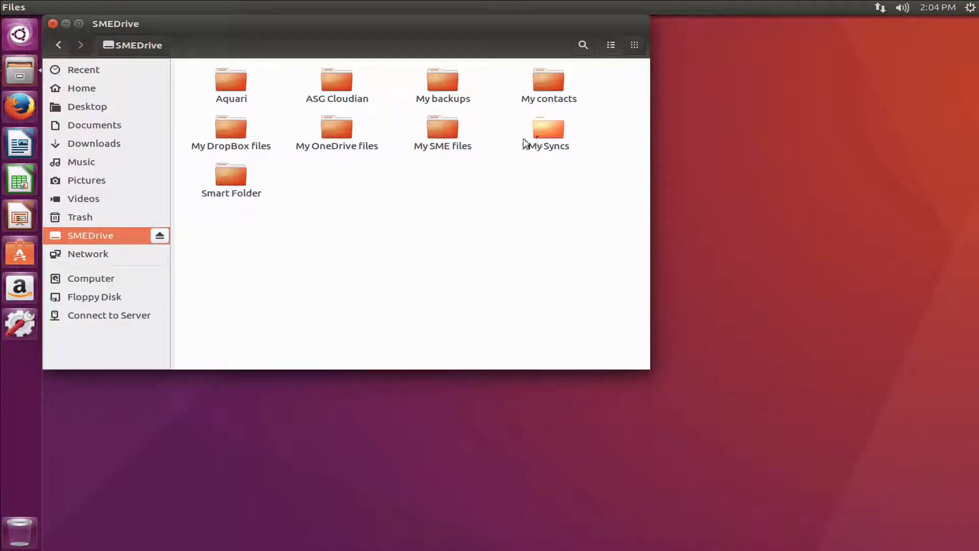